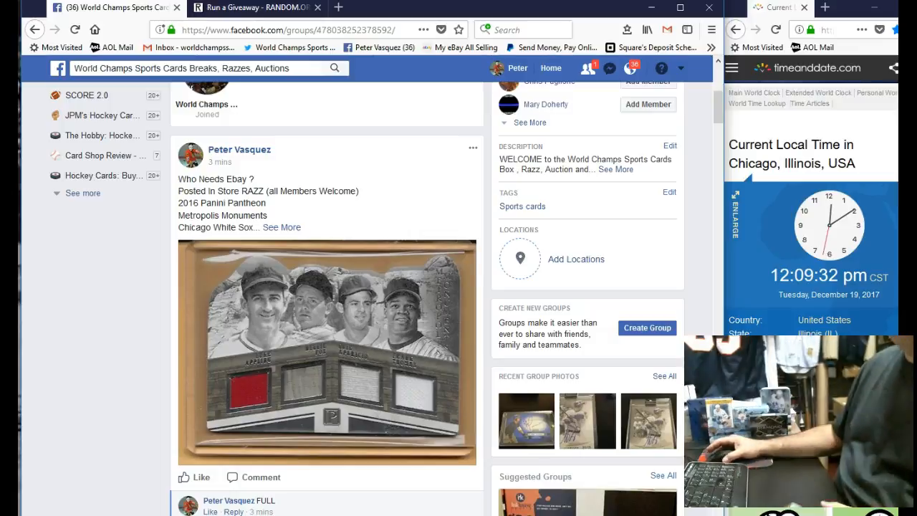
- Comment 'Live' under the Facebook group razz post to announce the drawing
{"action": "scroll", "scroll_direction": "down", "scroll_amount": 3}
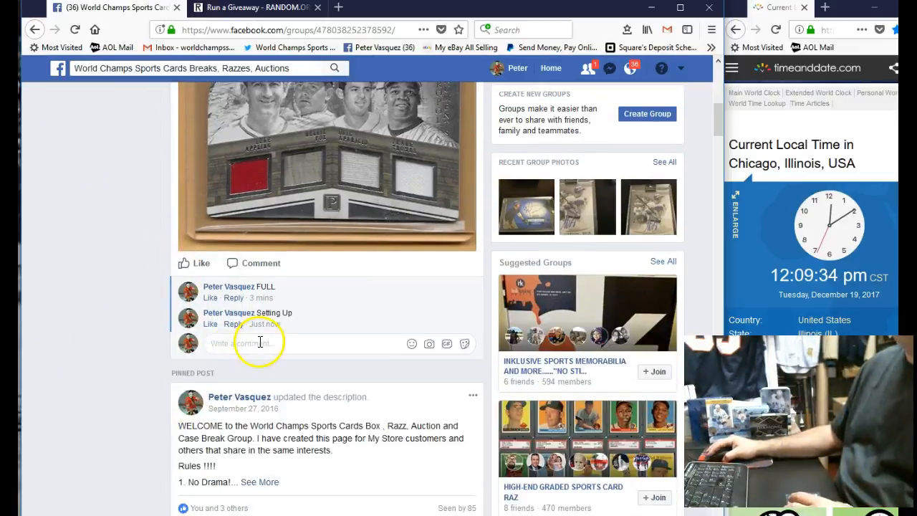
{"action": "type", "text": "Live"}
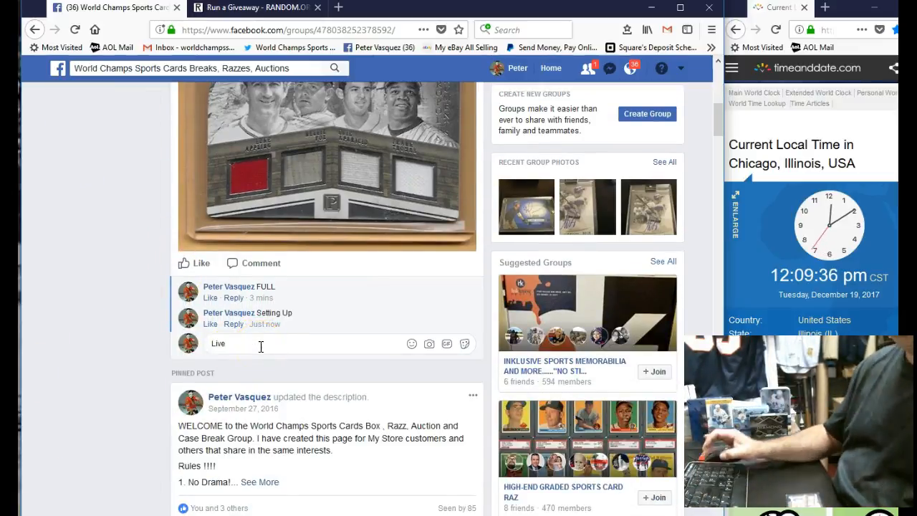
{"action": "key", "text": "Return"}
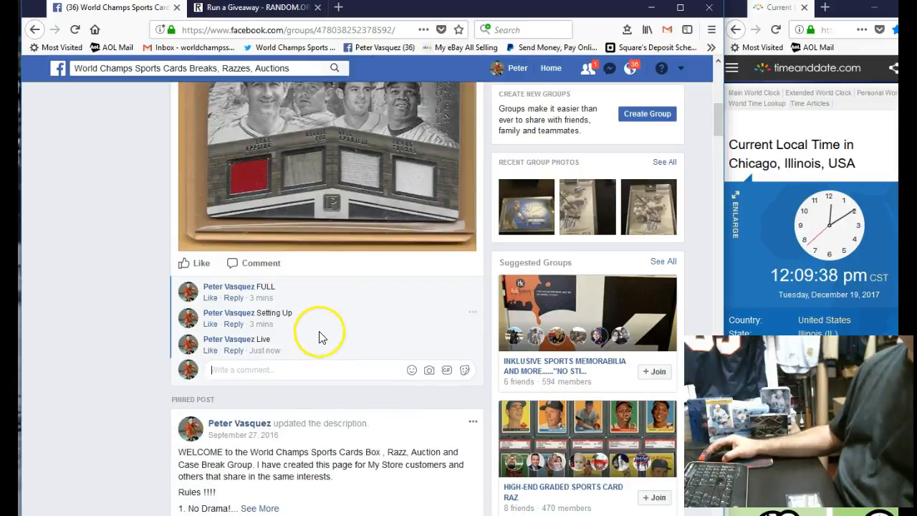
{"action": "mouse_move", "coordinate": [270, 350]}
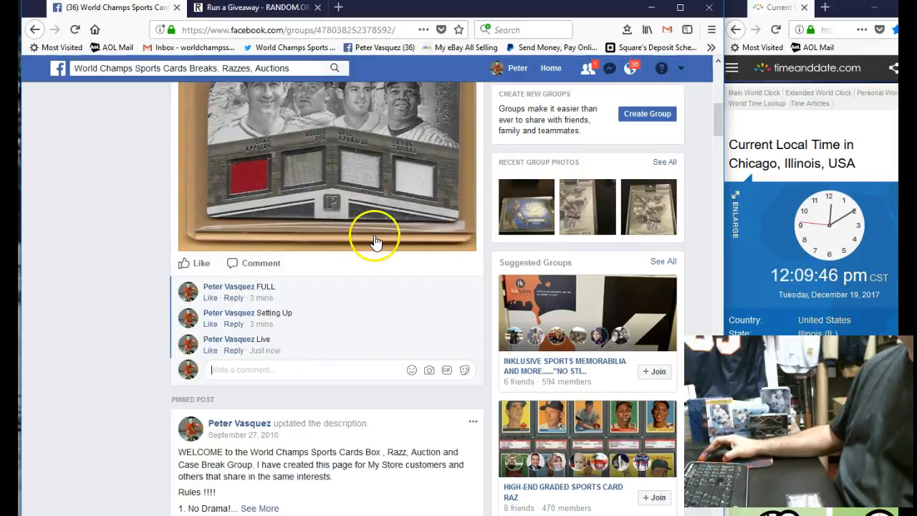
{"action": "scroll", "scroll_direction": "up", "scroll_amount": 3}
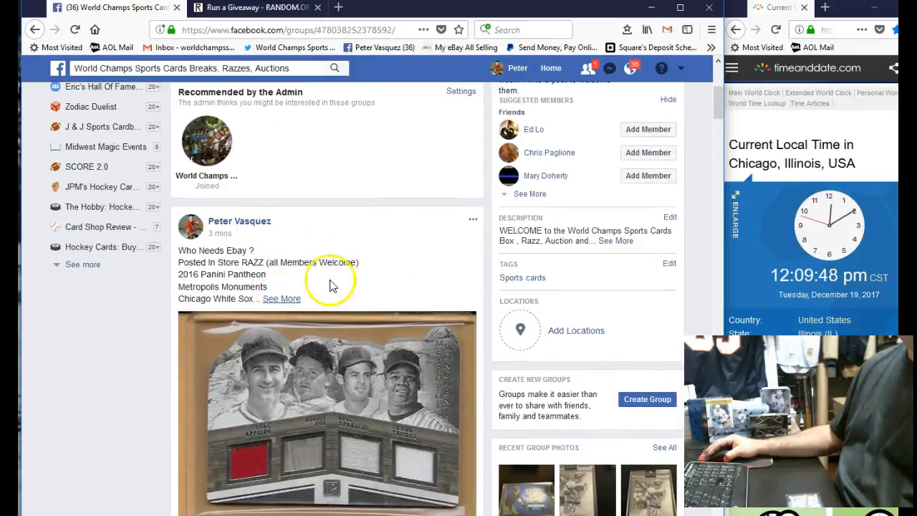
{"action": "scroll", "scroll_direction": "down", "scroll_amount": 3}
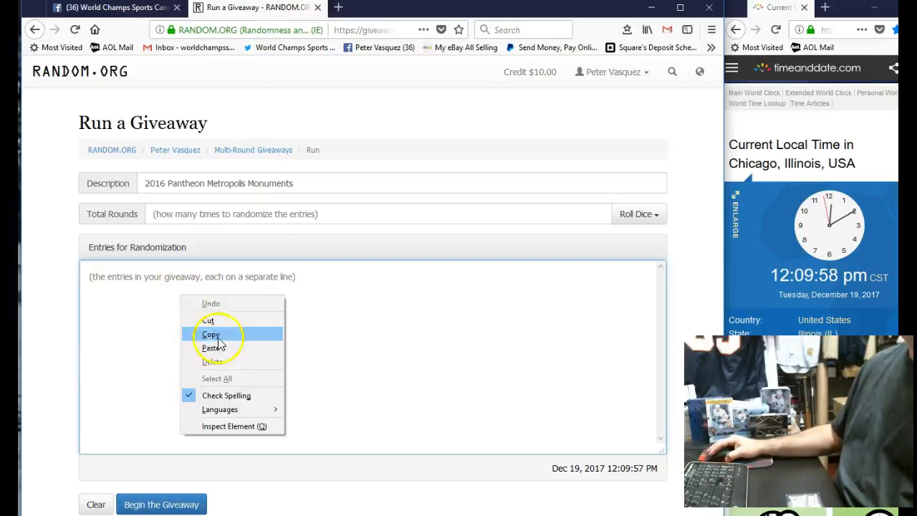
- Paste the ten entrants and roll 2d6 to fix the giveaway at 6 rounds
{"action": "left_click", "coordinate": [214, 348]}
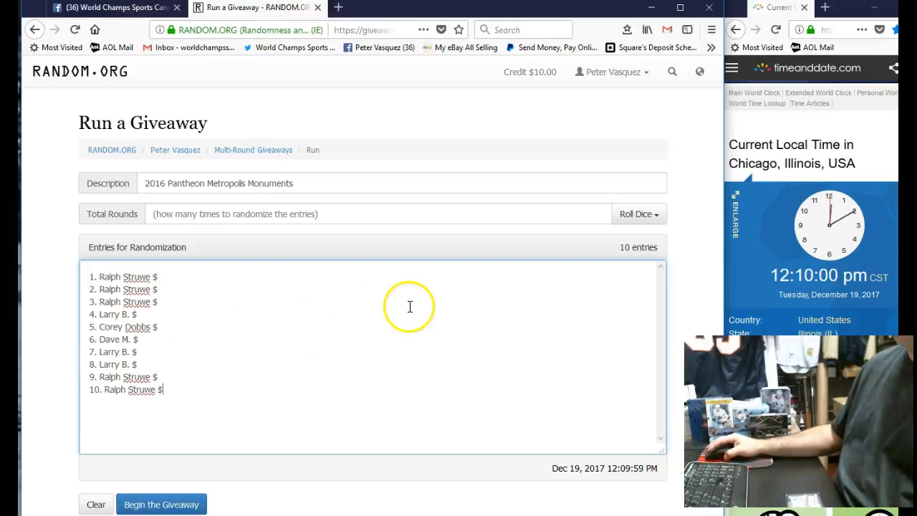
{"action": "left_click", "coordinate": [636, 213]}
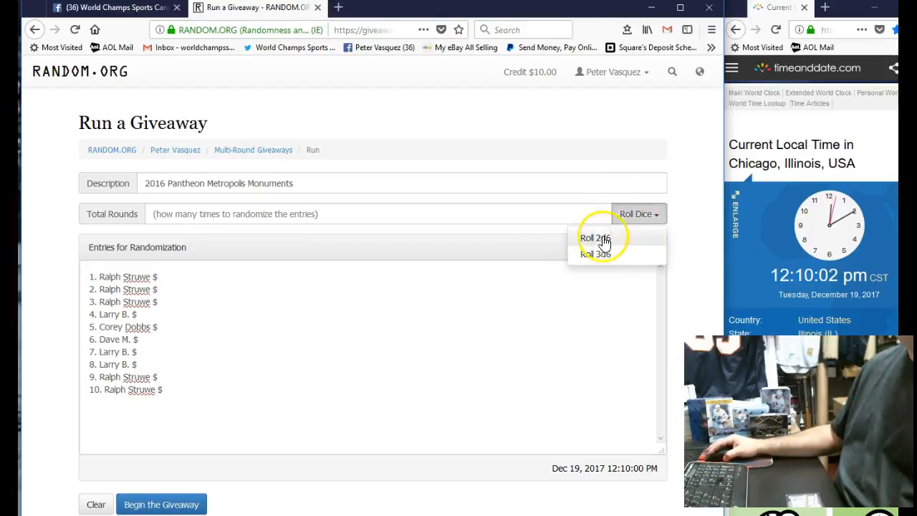
{"action": "left_click", "coordinate": [595, 238]}
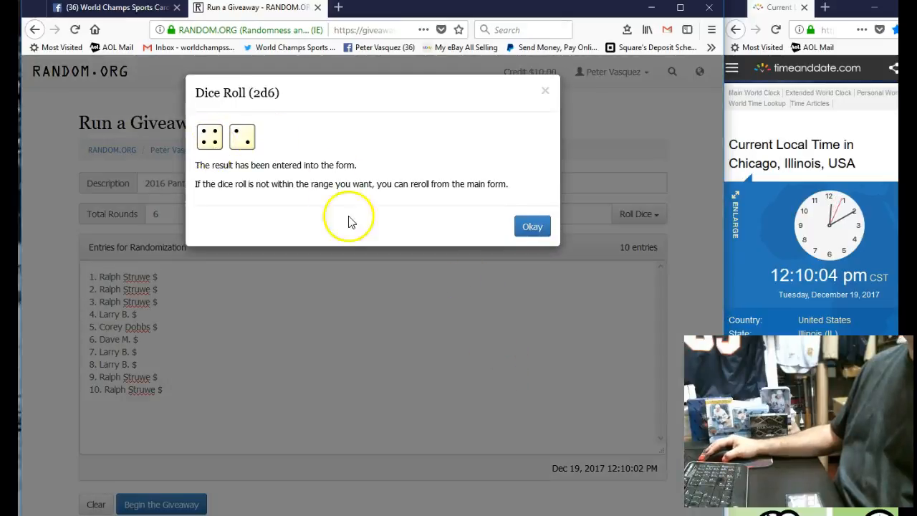
{"action": "left_click", "coordinate": [532, 227]}
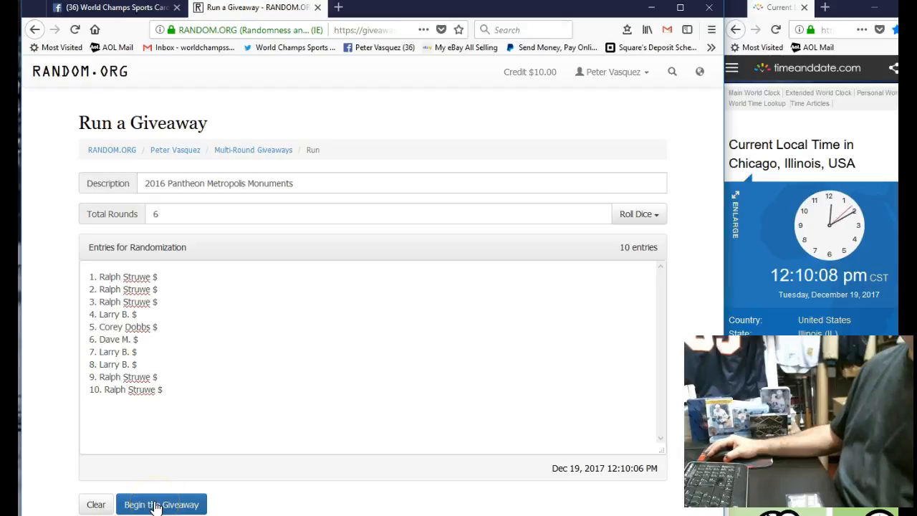
- Begin the giveaway and advance round by round through to the final round's winner
{"action": "left_click", "coordinate": [160, 504]}
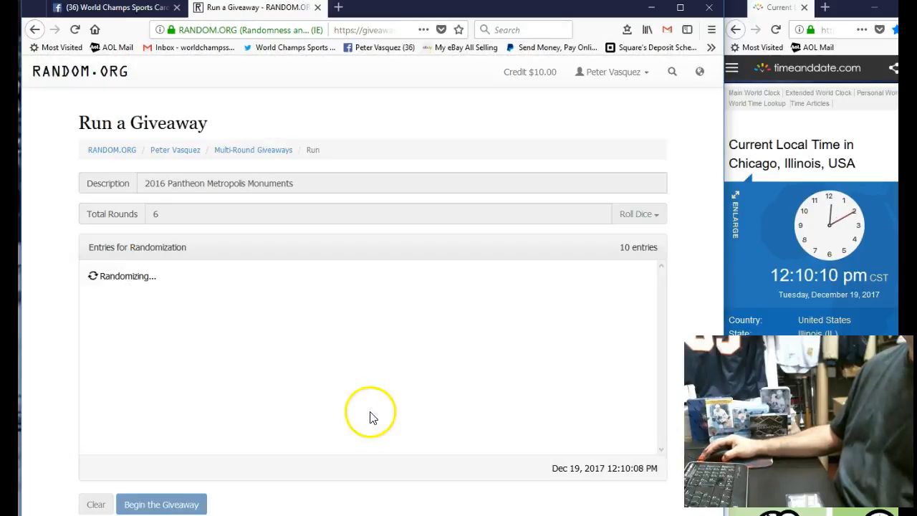
{"action": "left_click", "coordinate": [160, 504]}
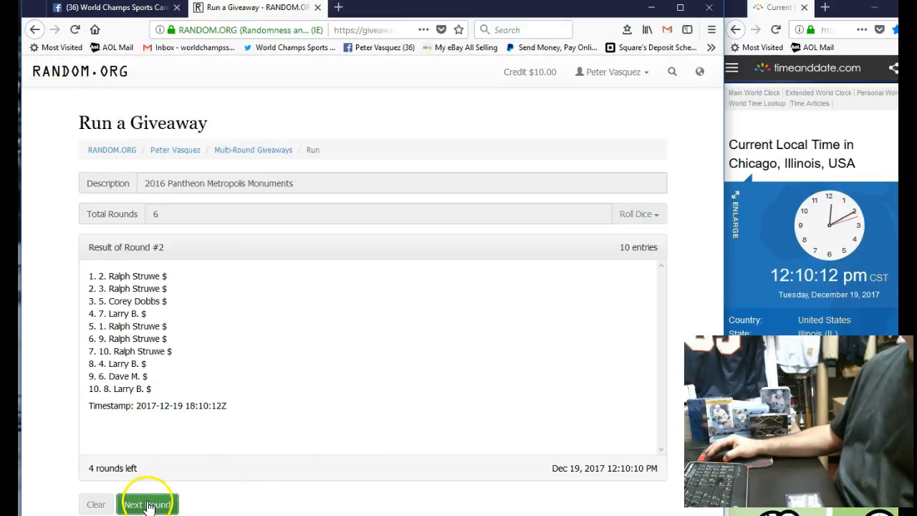
{"action": "left_click", "coordinate": [147, 504]}
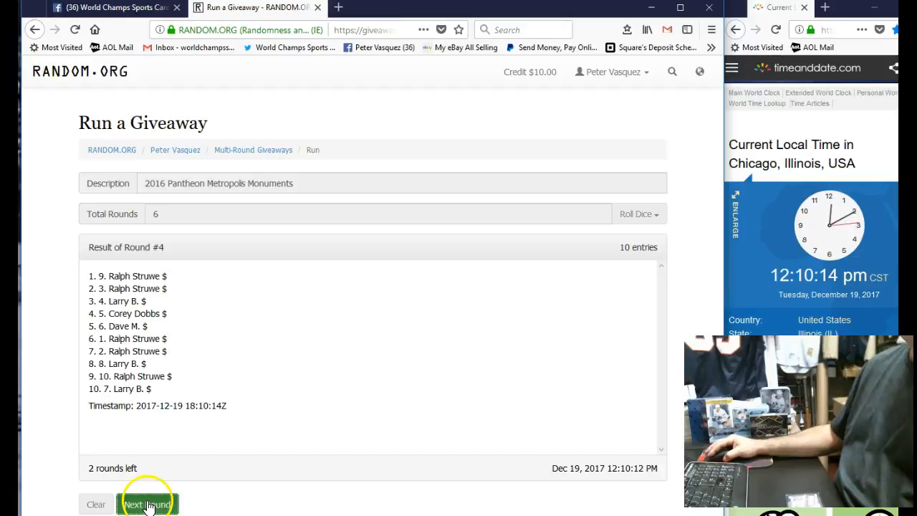
{"action": "left_click", "coordinate": [146, 504]}
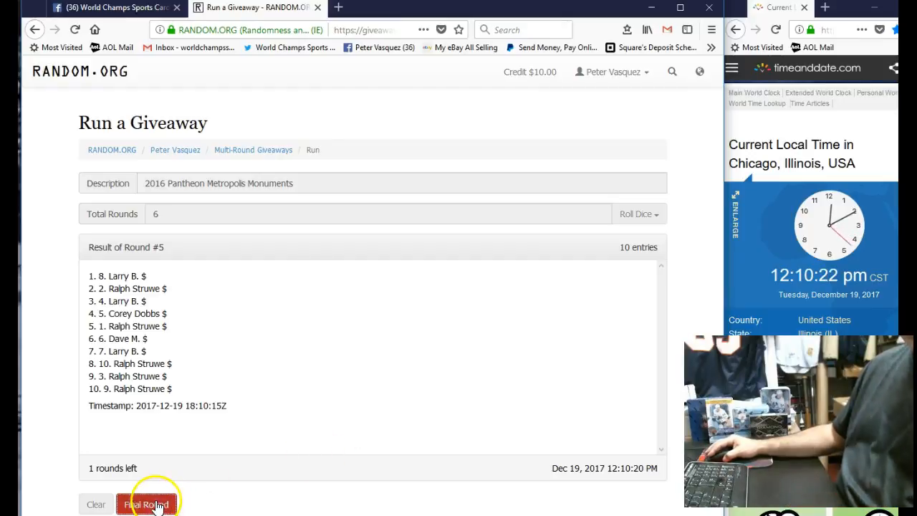
{"action": "left_click", "coordinate": [147, 504]}
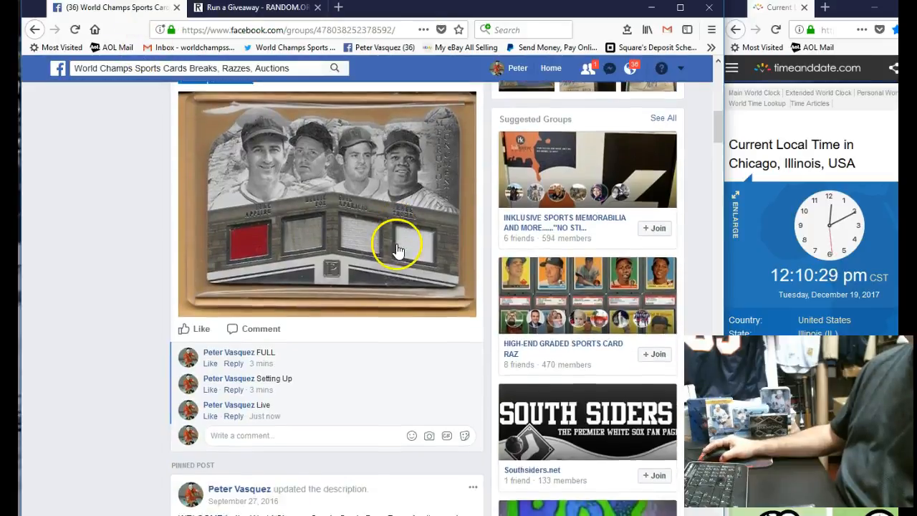
- Comment 'Done' under the razz post beneath the earlier 'Live' comment
{"action": "scroll", "scroll_direction": "down", "scroll_amount": 3}
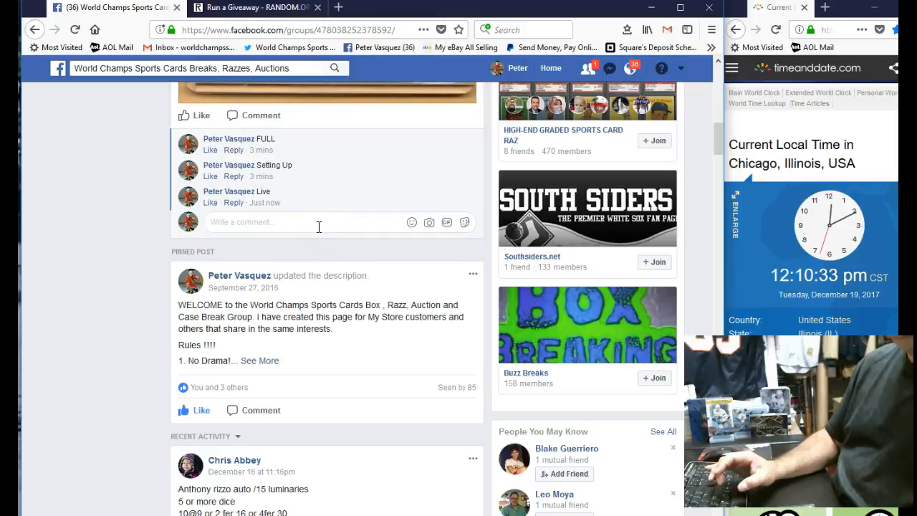
{"action": "type", "text": "Done"}
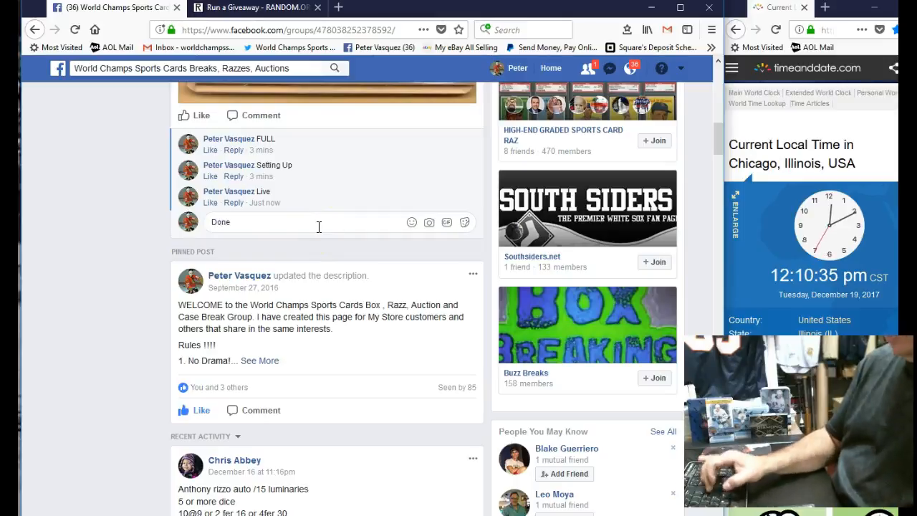
{"action": "key", "text": "Return"}
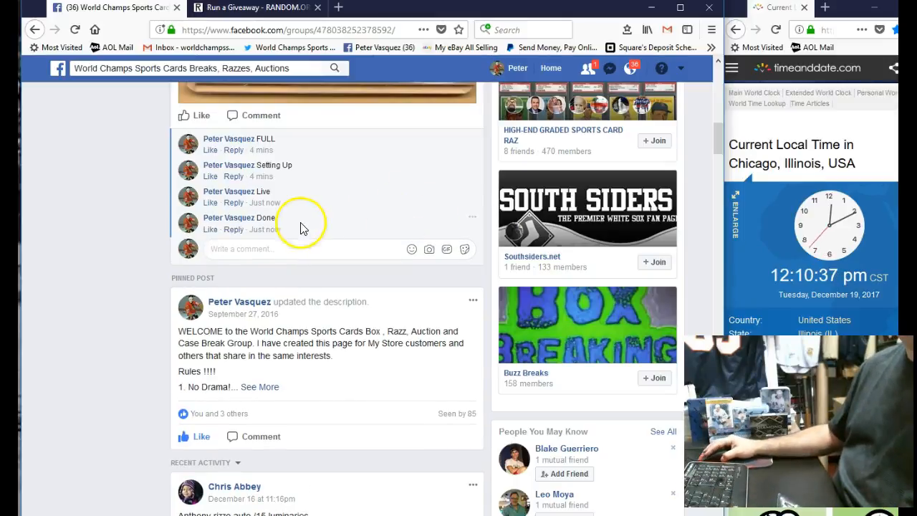
{"action": "mouse_move", "coordinate": [265, 229]}
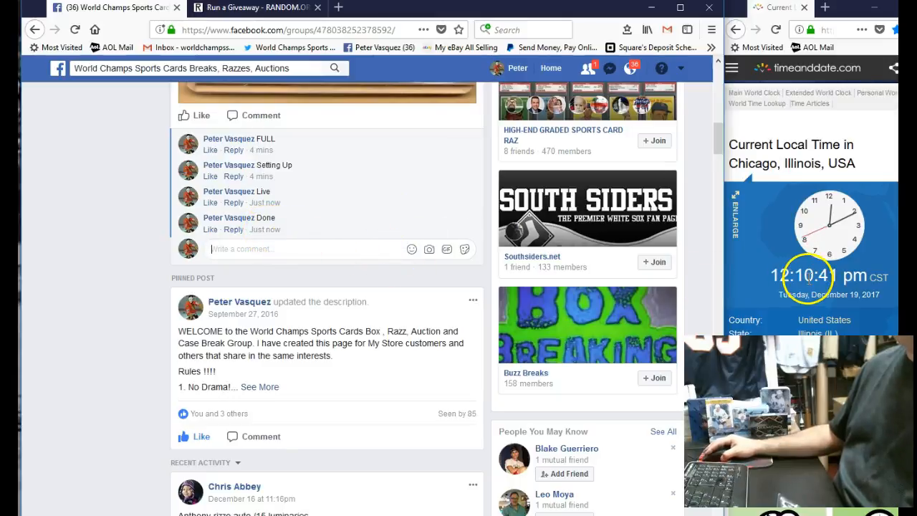
{"action": "mouse_move", "coordinate": [358, 214]}
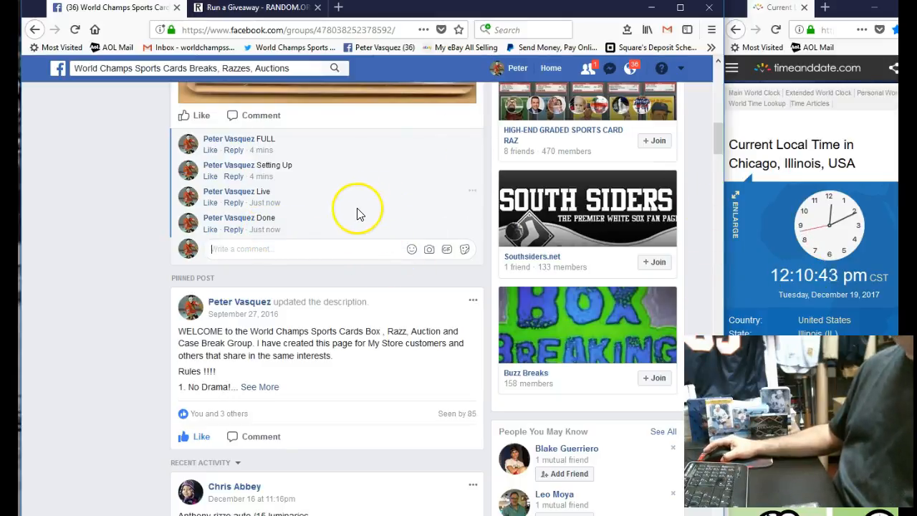